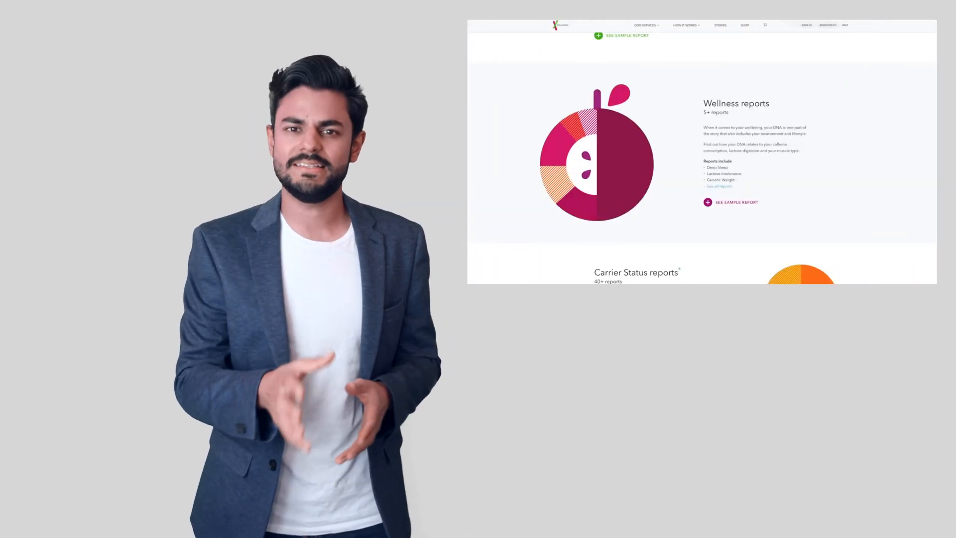
pyautogui.scroll(-3)
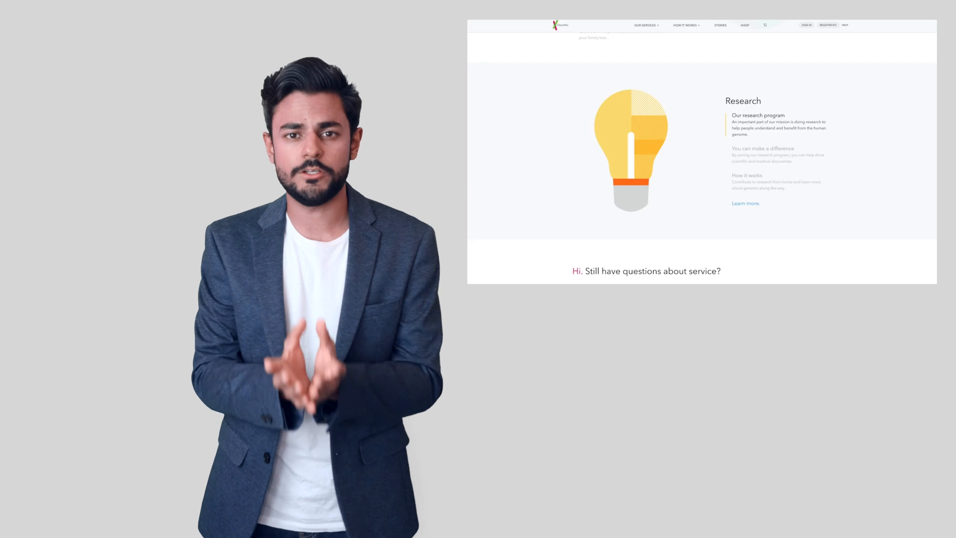